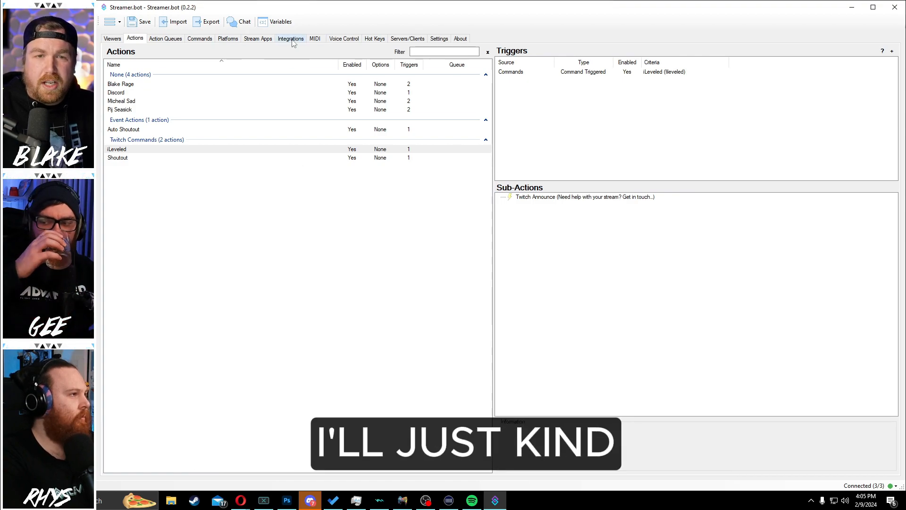
Step: Open the Streamer.bot Website integration to confirm the logged-in account and connected client
left_click(290, 39)
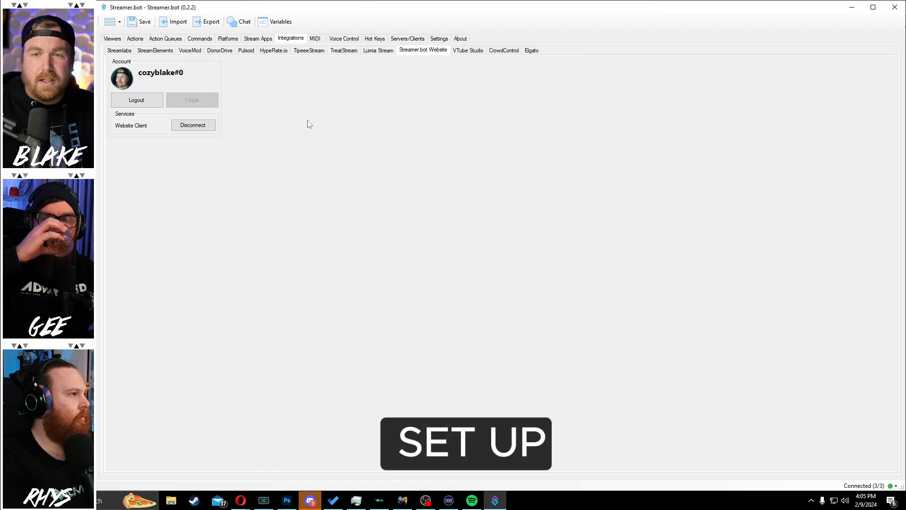
mouse_move(212, 118)
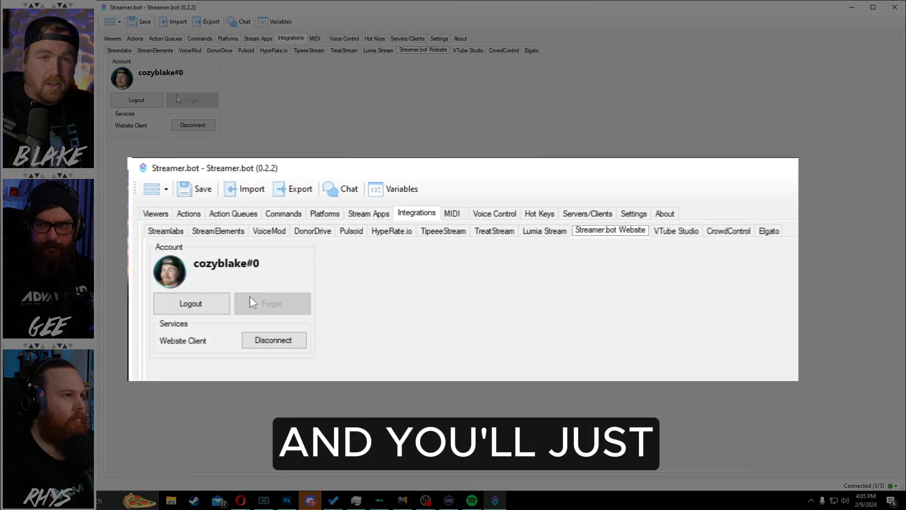
mouse_move(287, 263)
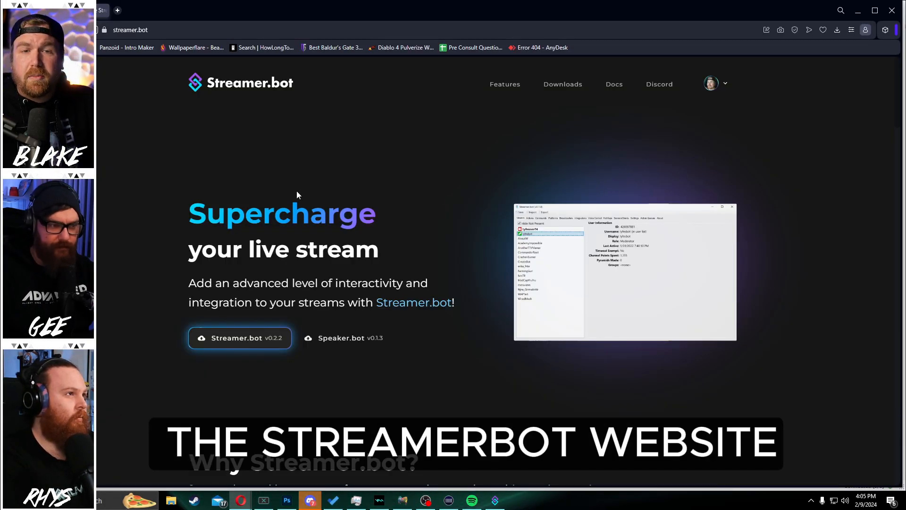
Step: Create Deck 1 from the account's Decks page and connect it to Streamer.bot
left_click(718, 83)
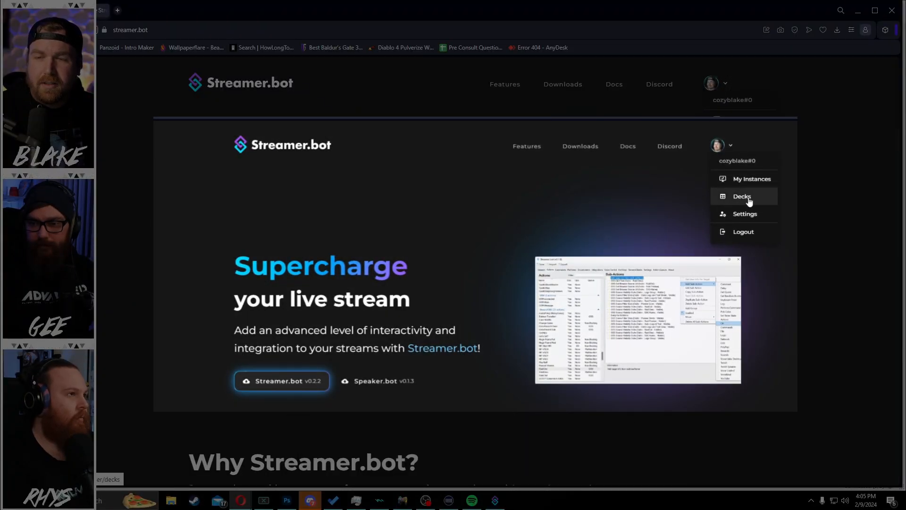
left_click(742, 196)
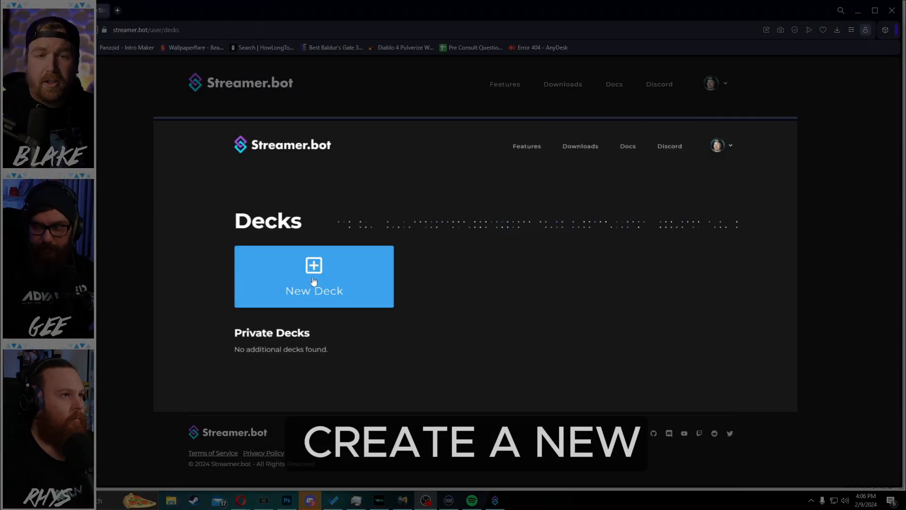
left_click(314, 276)
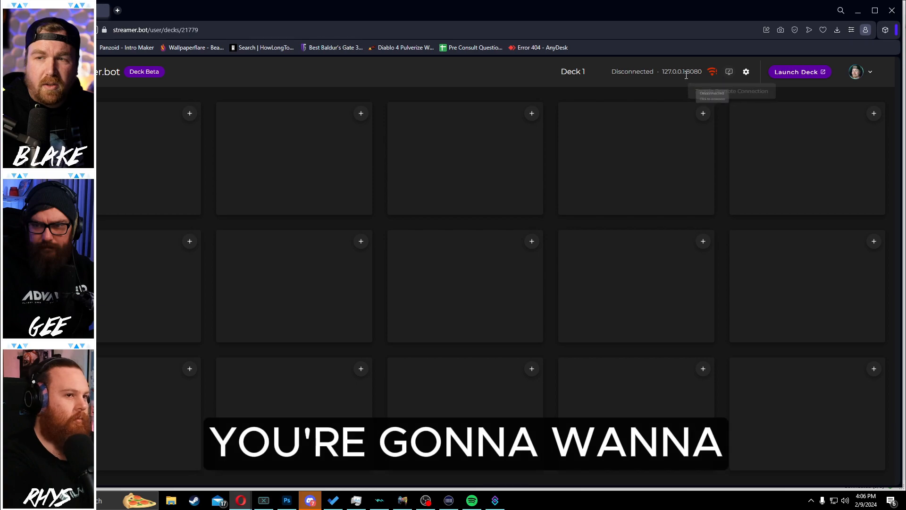
left_click(711, 72)
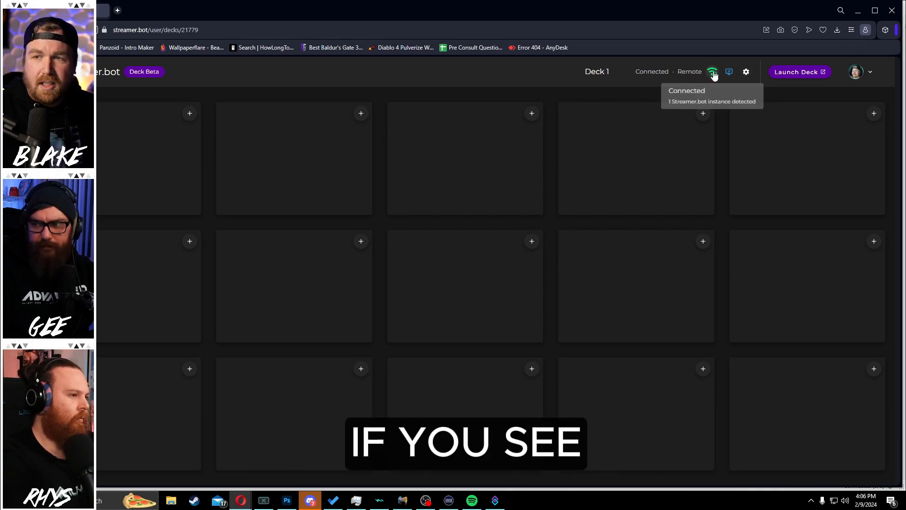
mouse_move(502, 138)
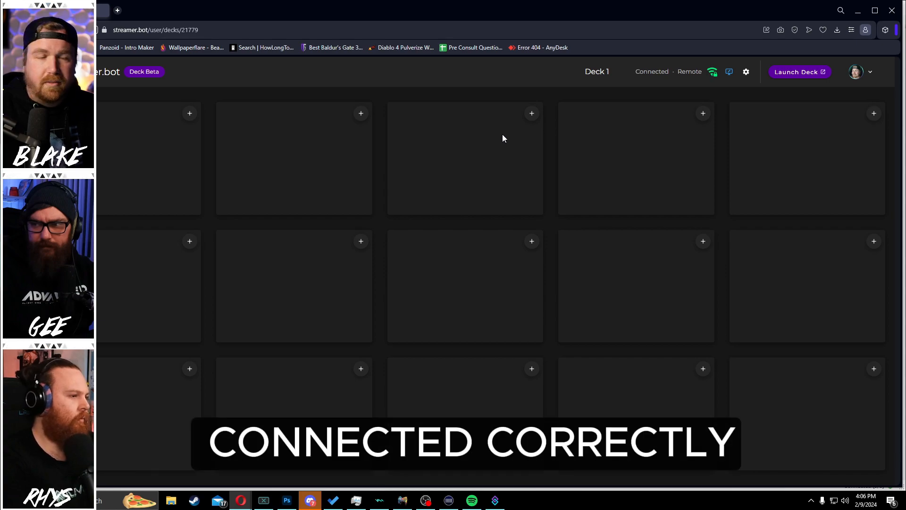
mouse_move(493, 499)
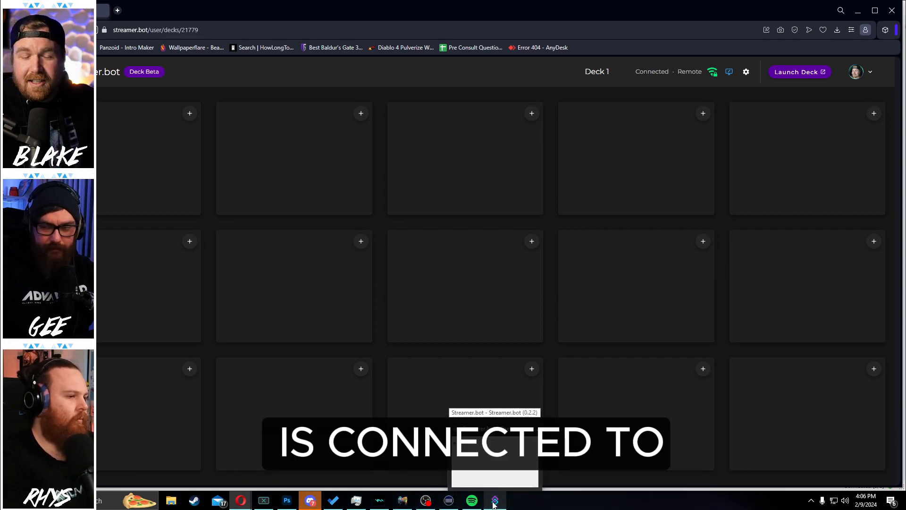
mouse_move(746, 71)
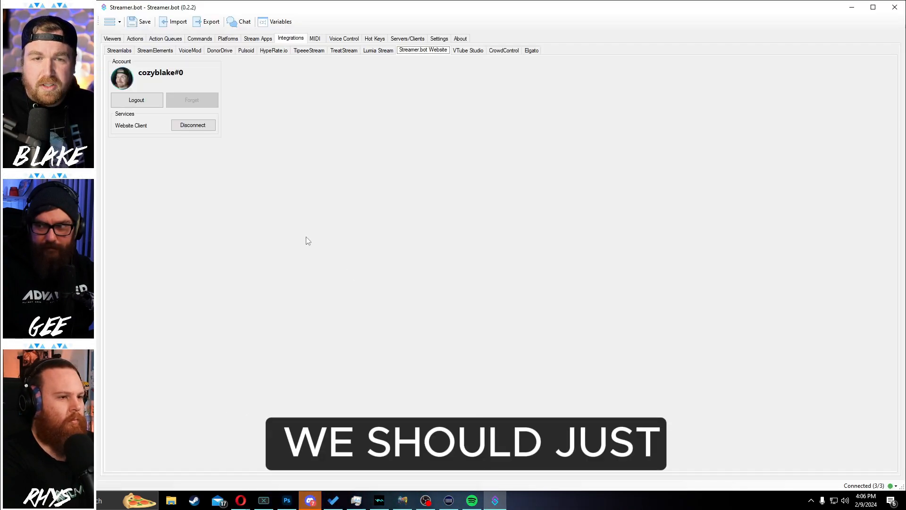
Step: Review the Streamer.bot Actions list, then return to Deck 1 in the browser
left_click(135, 38)
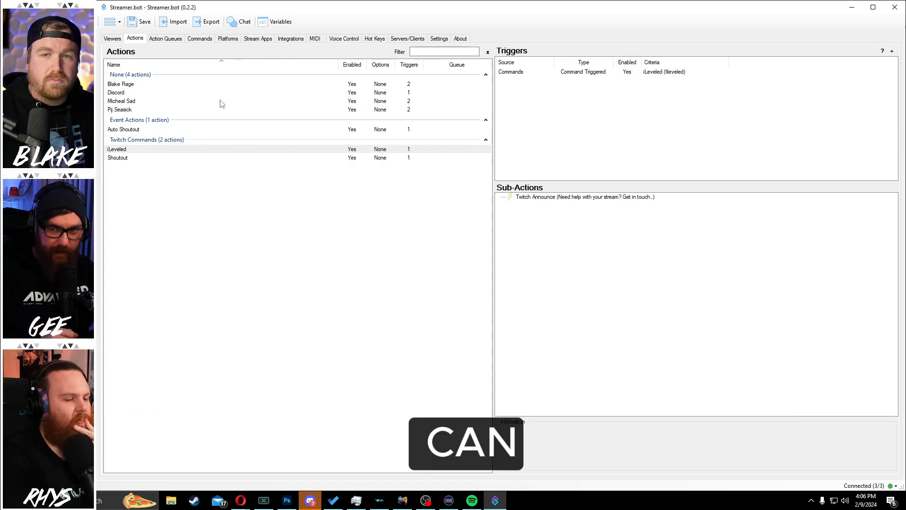
left_click(120, 84)
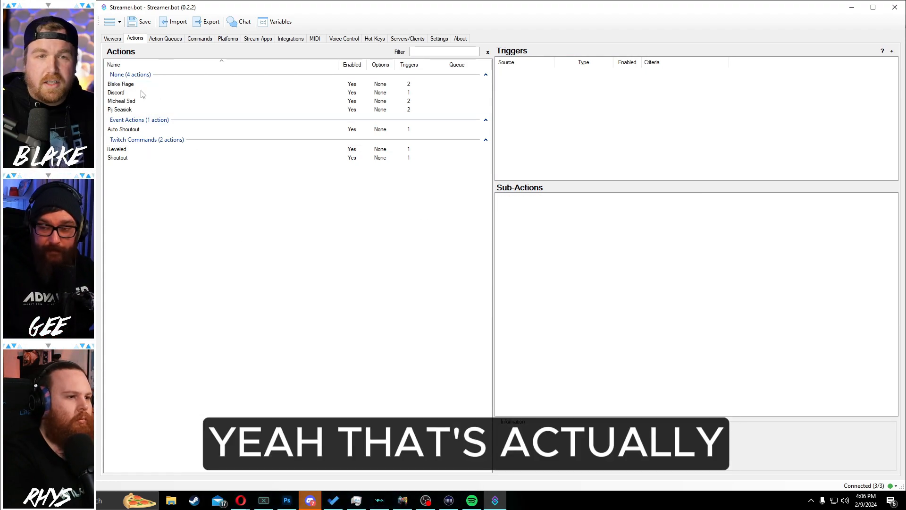
left_click(121, 84)
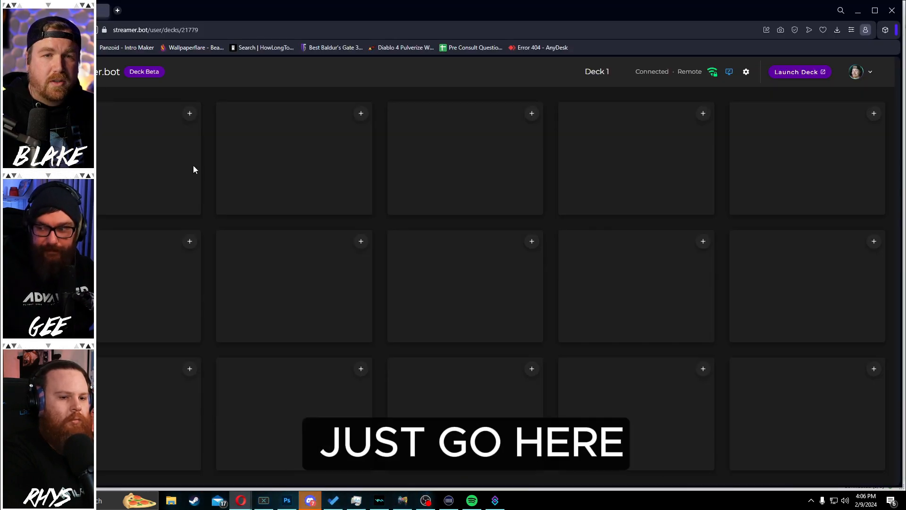
Step: Set the first deck slot to the Blake Rage action, check Appearance and Arguments, and save
left_click(190, 112)
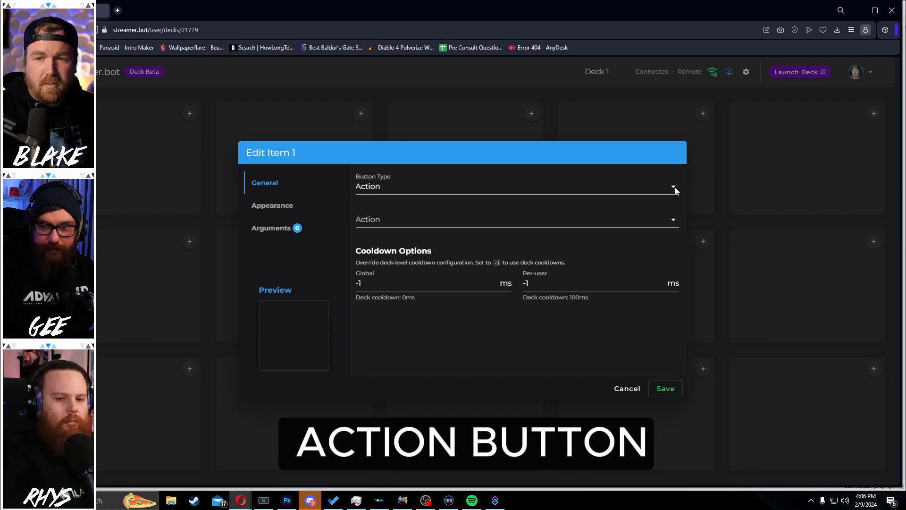
left_click(673, 186)
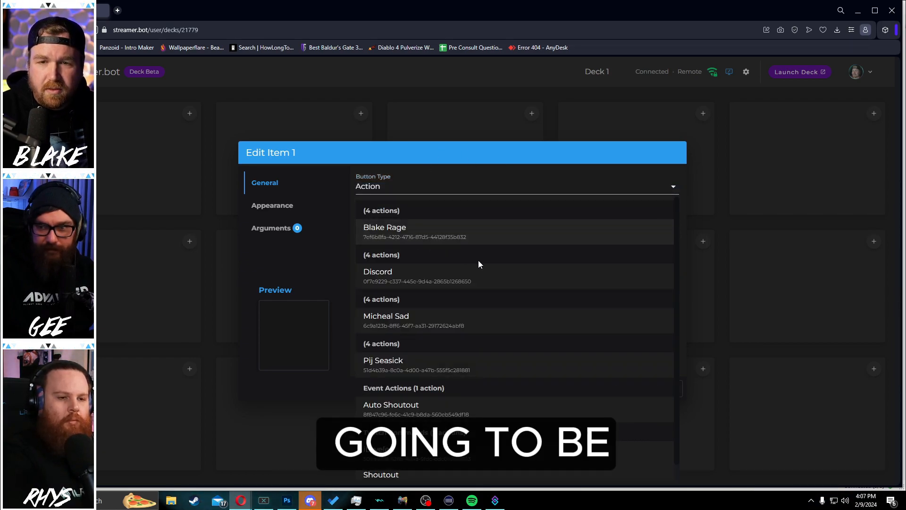
left_click(384, 230)
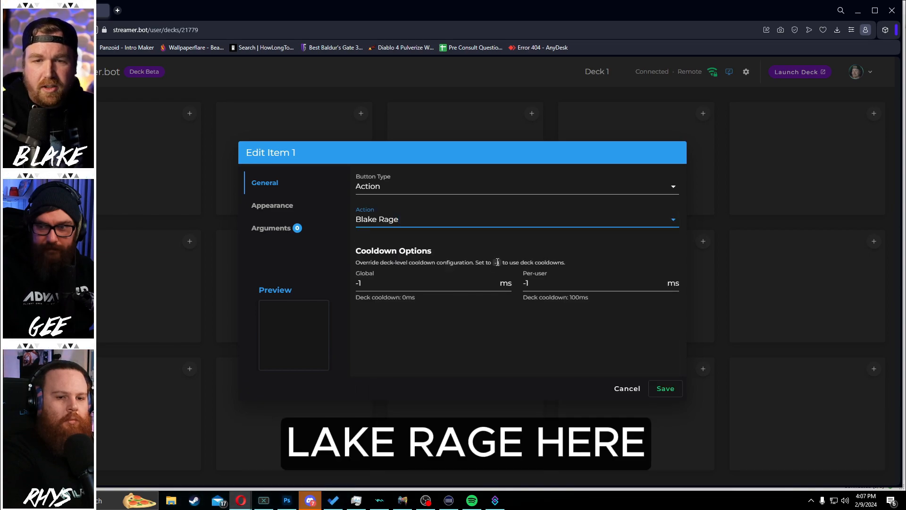
left_click(272, 206)
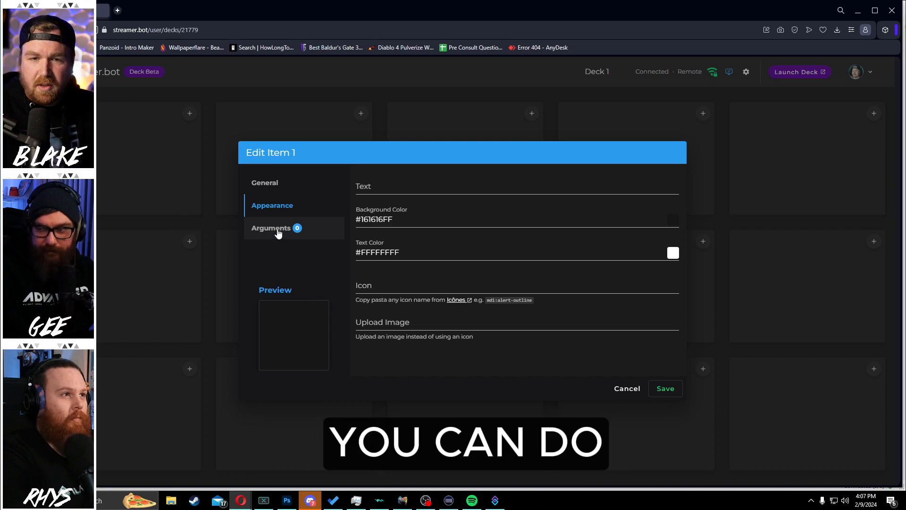
left_click(271, 228)
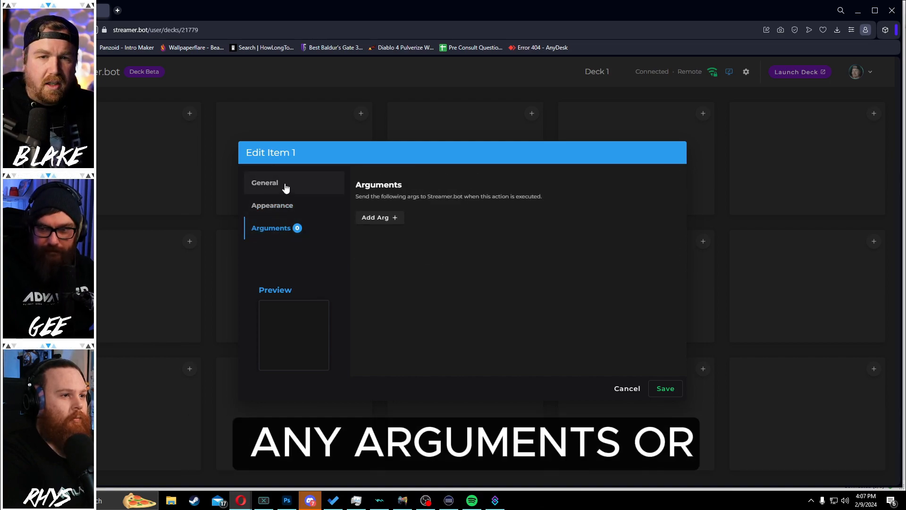
left_click(665, 388)
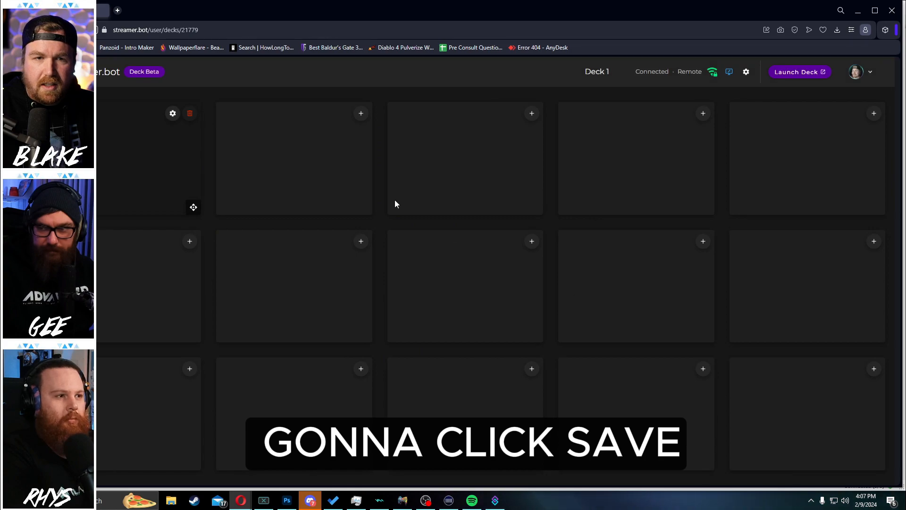
Step: Re-save the Blake Rage button, then add a Pij Seasick action button labelled 'Pij Seasick'
left_click(172, 113)
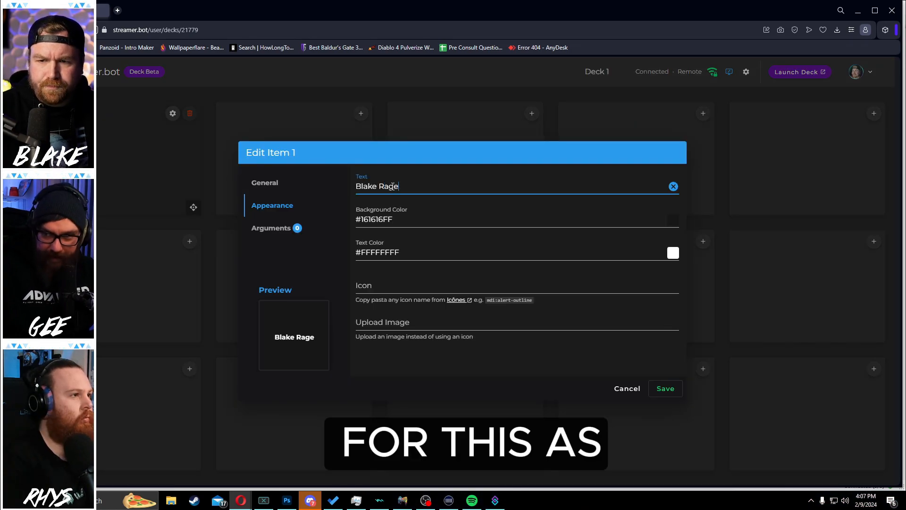
left_click(665, 388)
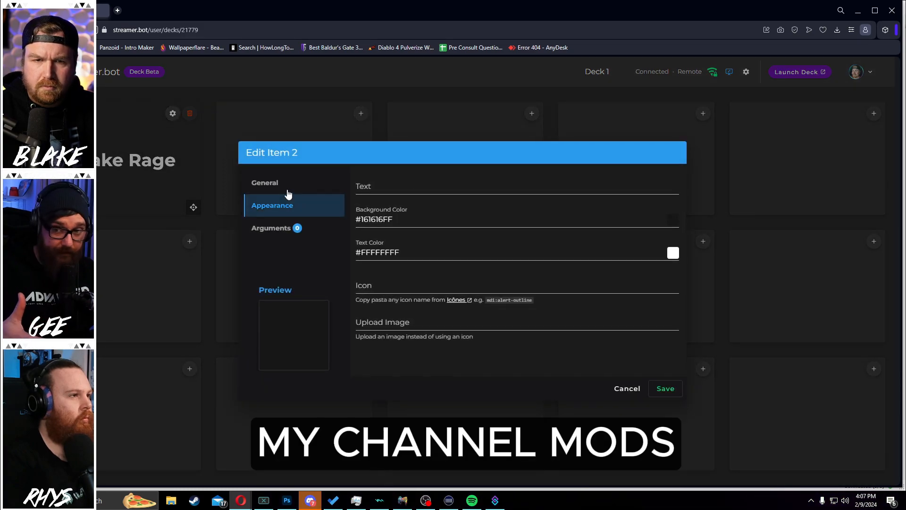
left_click(265, 183)
type("pi")
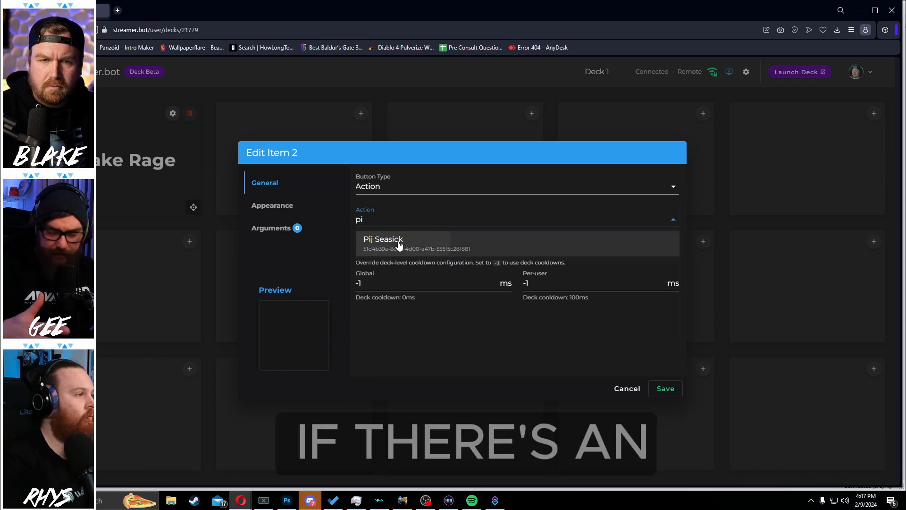
left_click(383, 243)
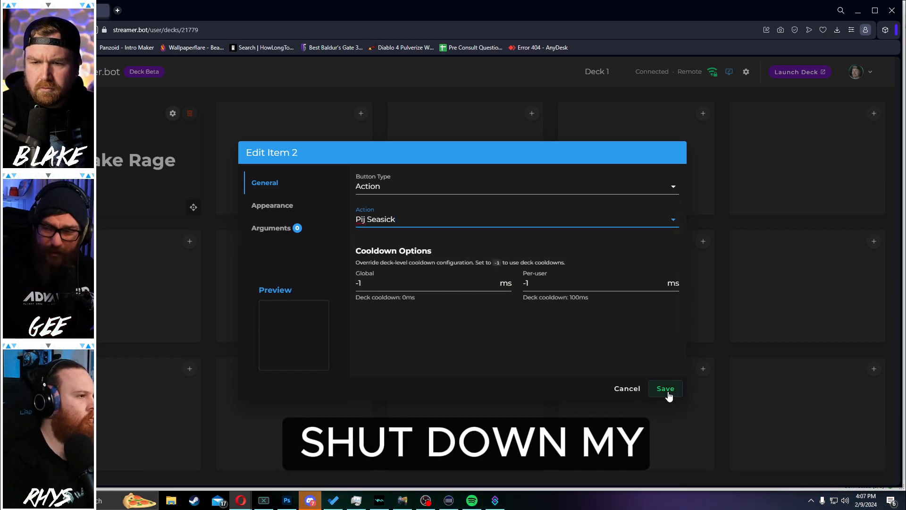
left_click(272, 205)
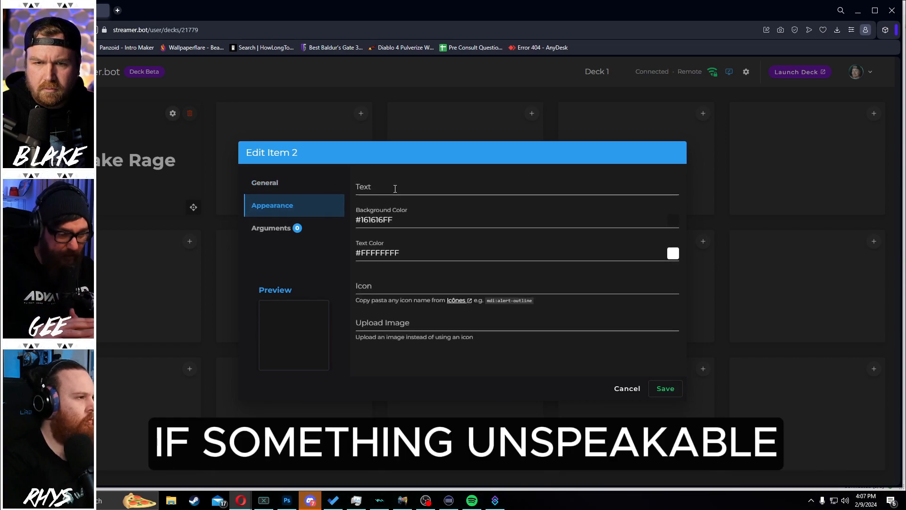
type("Pij S")
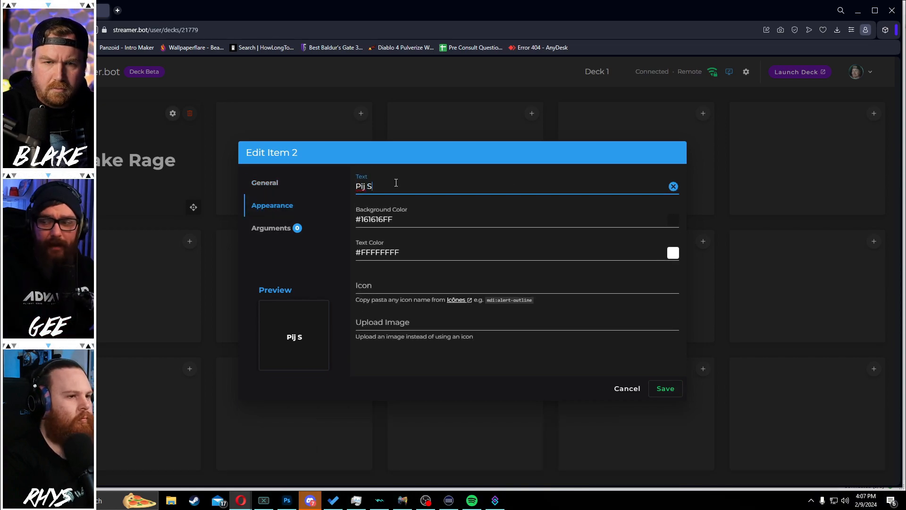
type("easick")
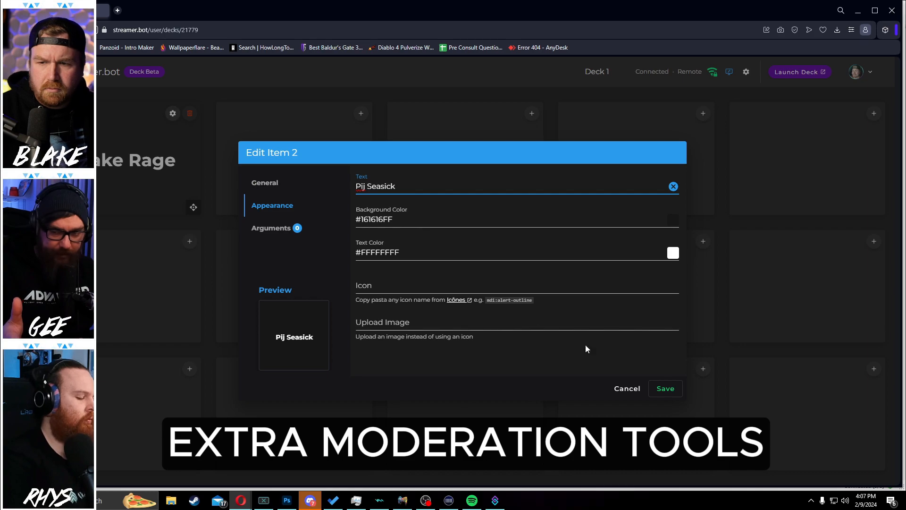
left_click(664, 388)
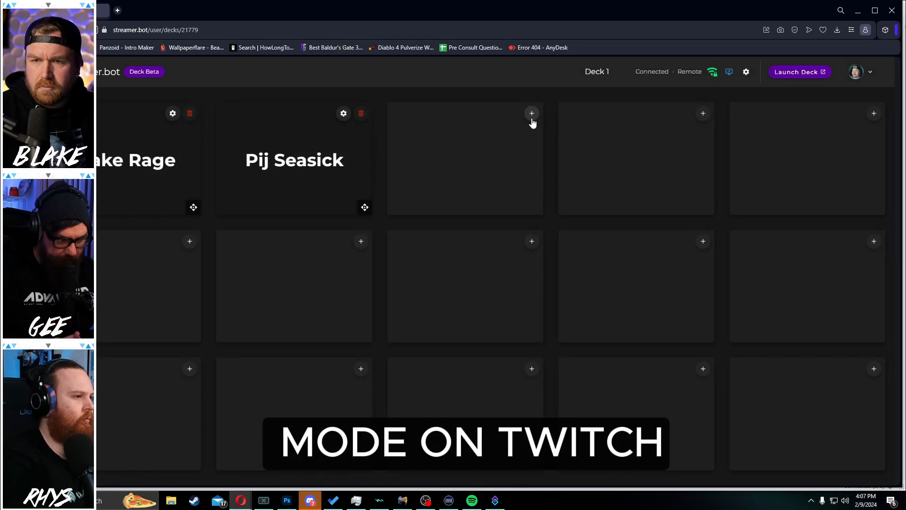
Step: Set the third slot to the Micheal Sad action with label 'Bona Sad' and save
left_click(531, 114)
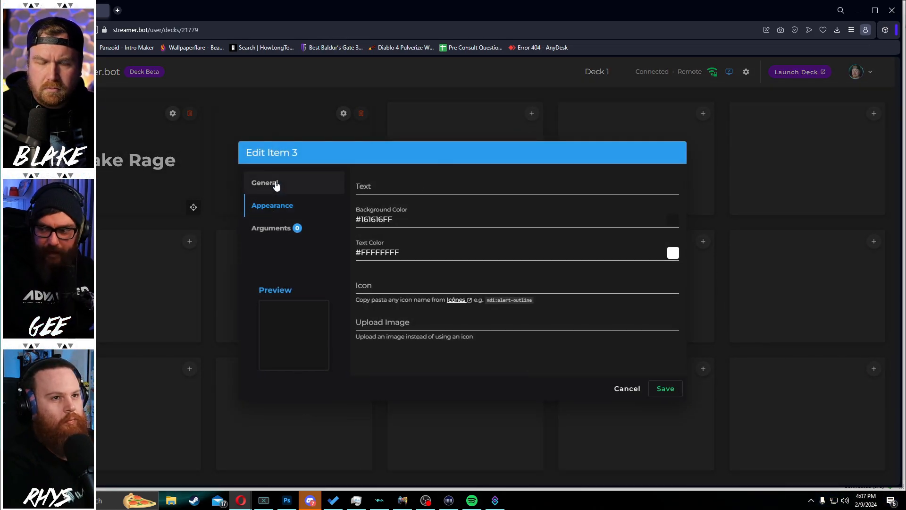
left_click(265, 183)
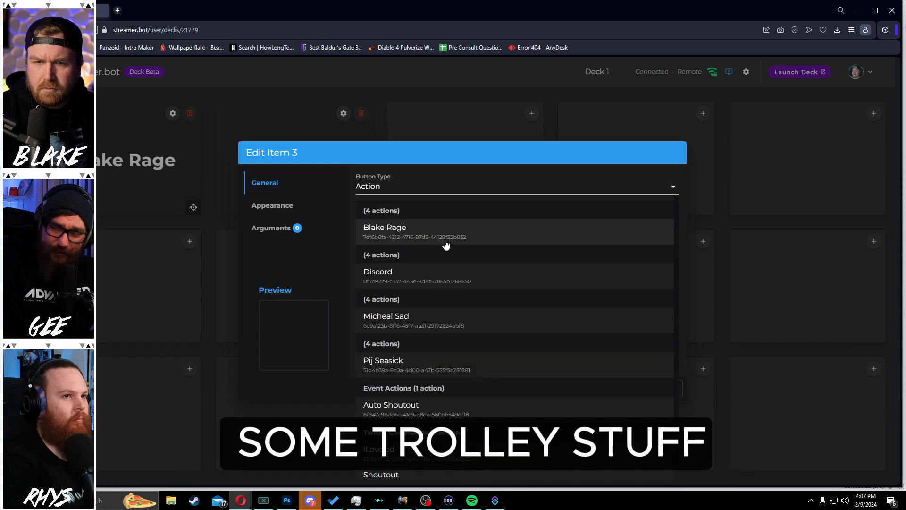
scroll("down", 3)
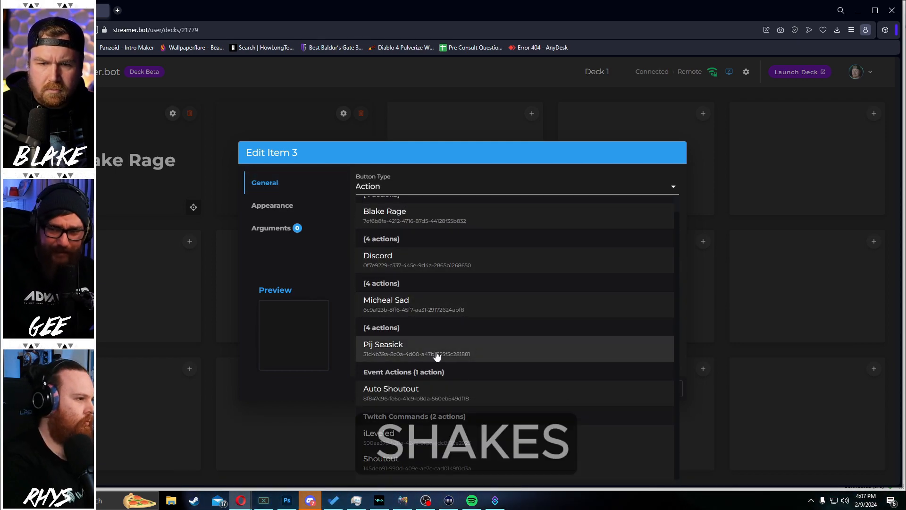
left_click(386, 304)
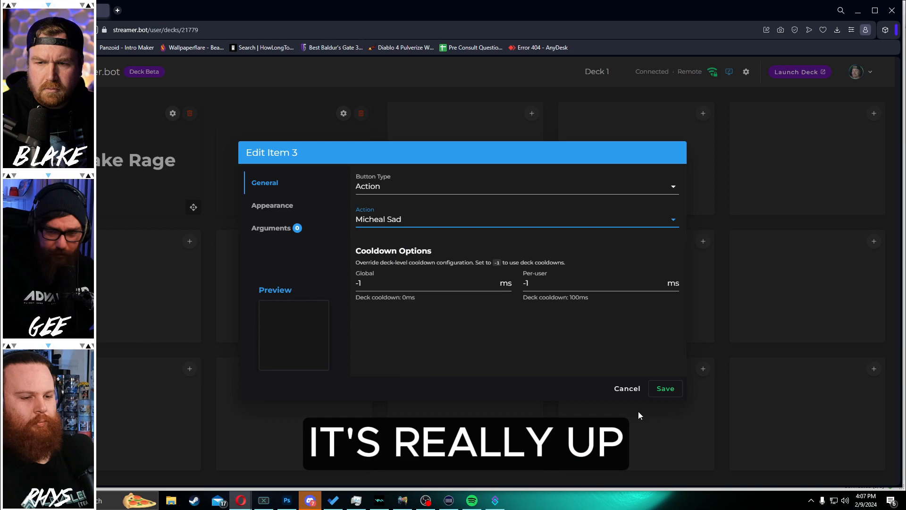
left_click(272, 206)
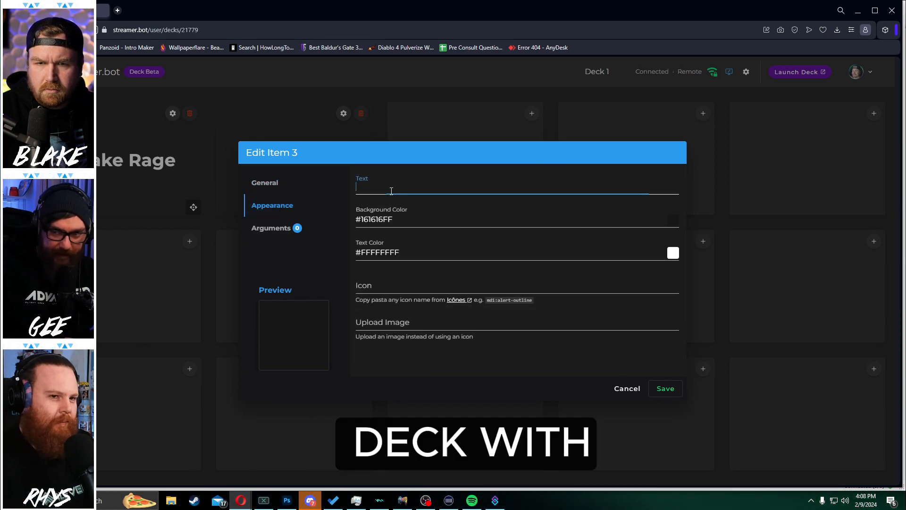
type("Bona")
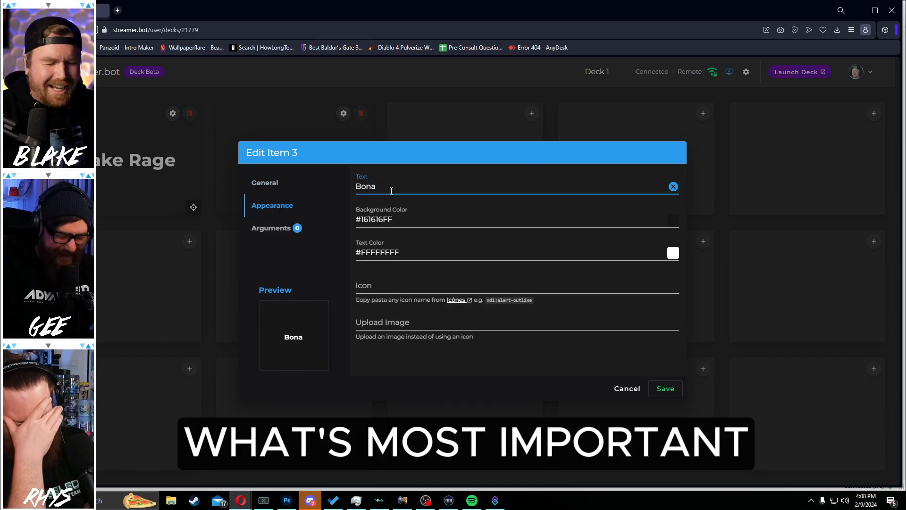
type("S")
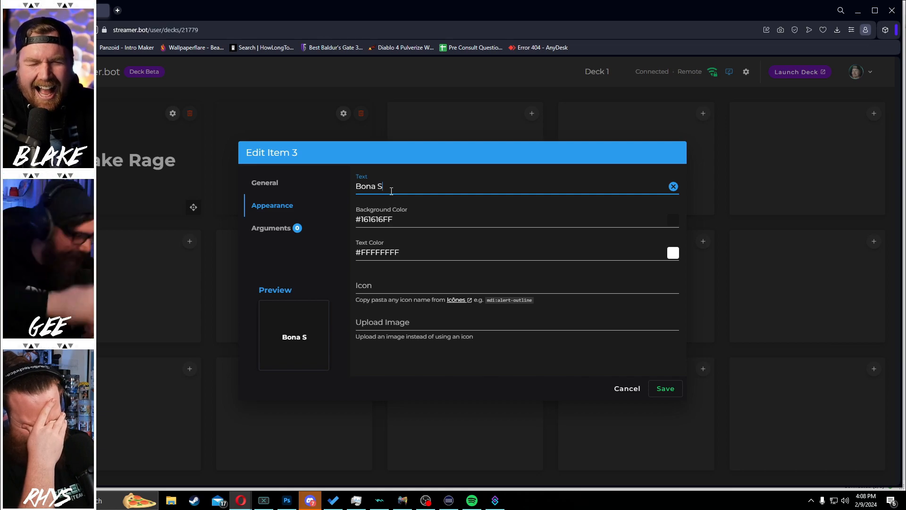
type("ad")
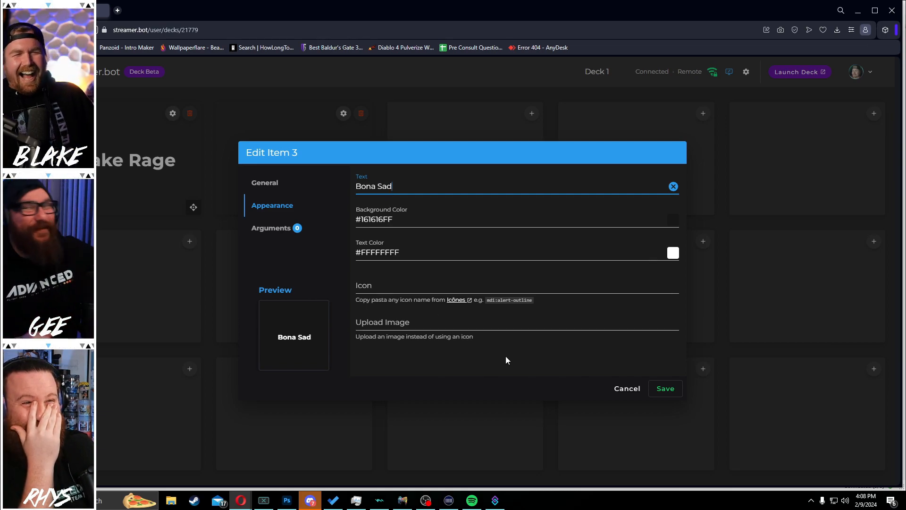
left_click(665, 388)
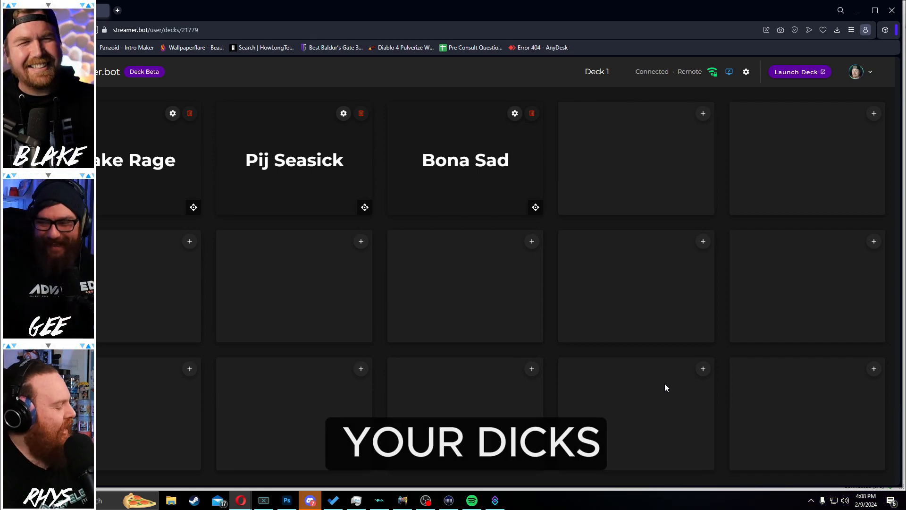
mouse_move(697, 426)
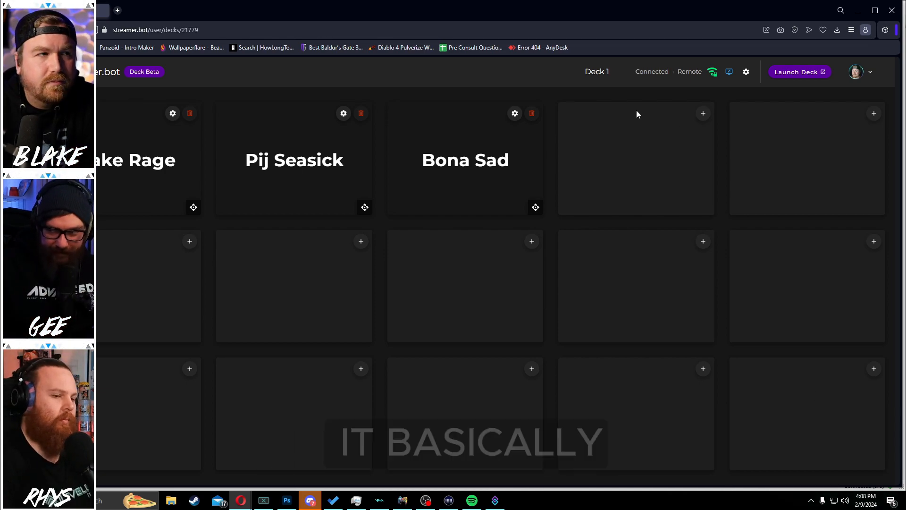
Step: Set Deck 1's Security access to Public, save, and launch the deck
left_click(745, 72)
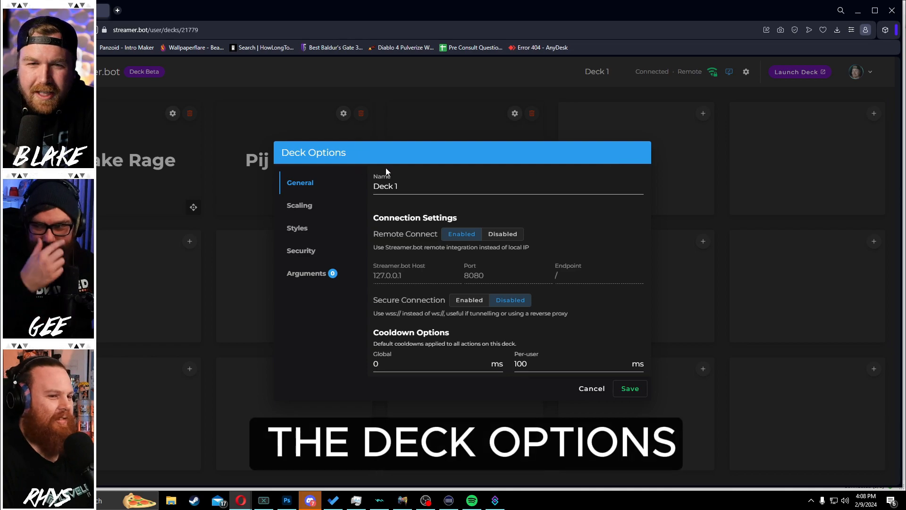
left_click(301, 250)
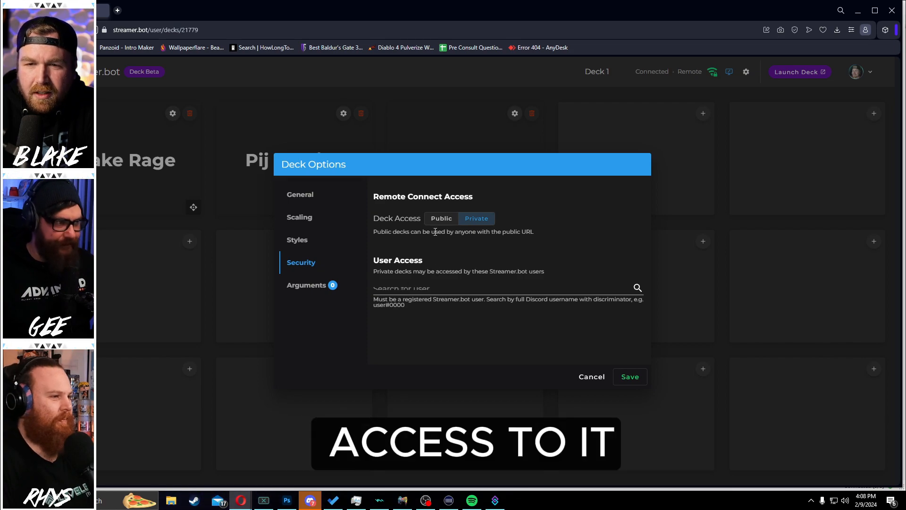
left_click(441, 218)
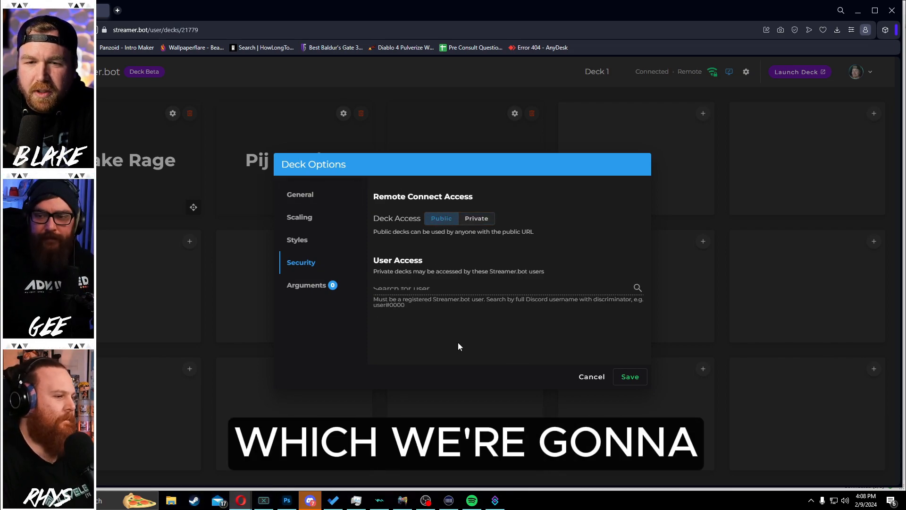
mouse_move(629, 376)
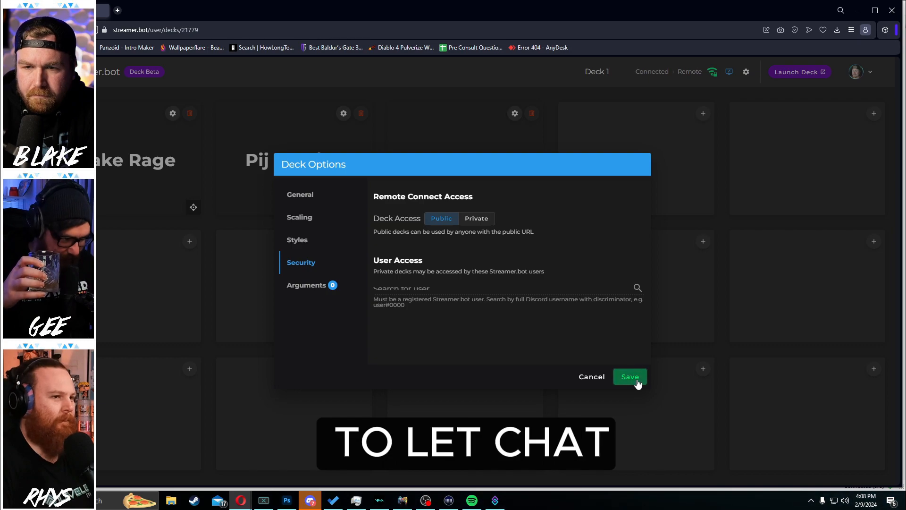
left_click(629, 376)
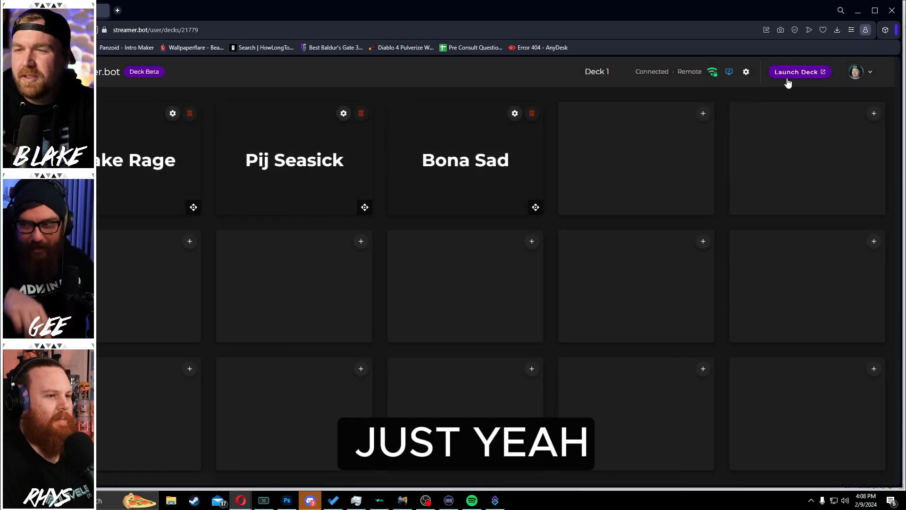
left_click(800, 72)
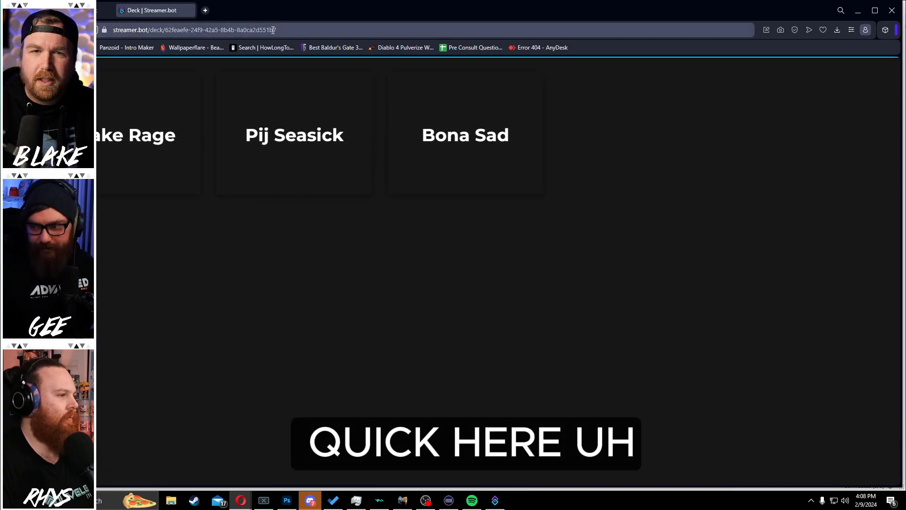